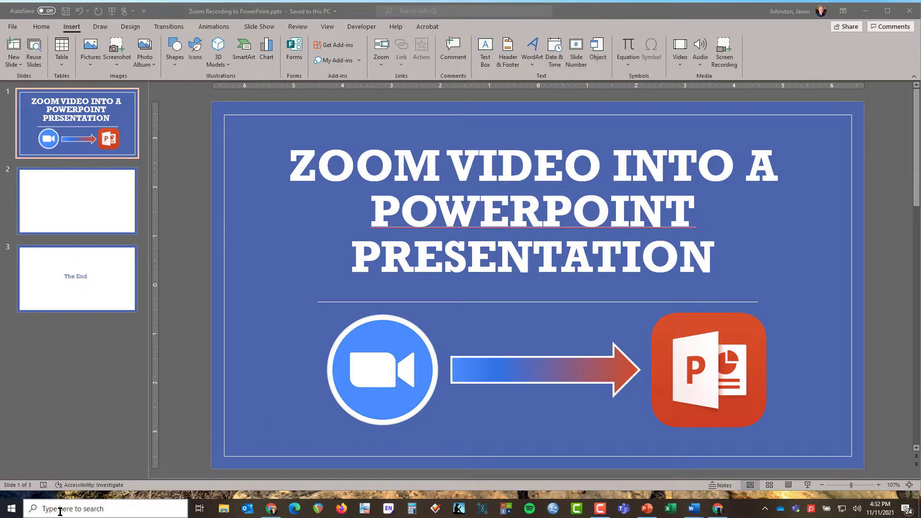
- Search the taskbar for 'zoom' and launch Zoom to start a new meeting
{"action": "type", "text": "zoom"}
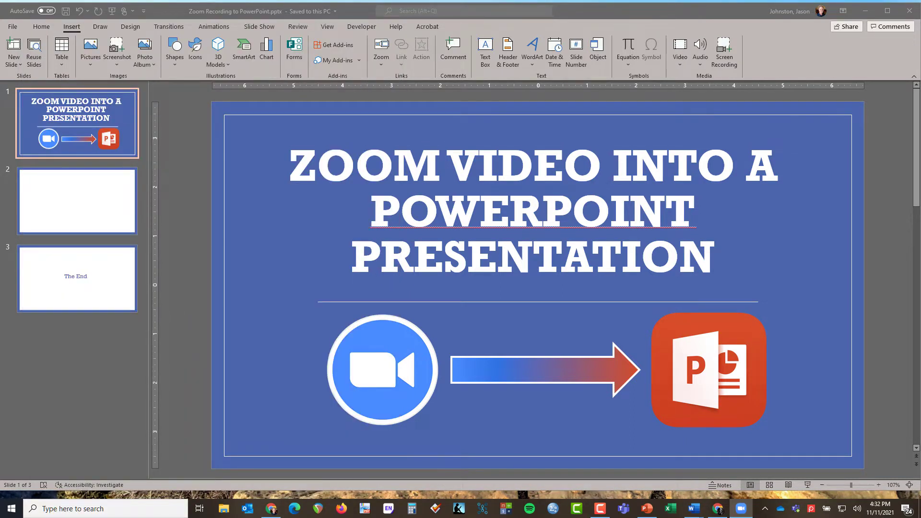
{"action": "left_click", "coordinate": [740, 508]}
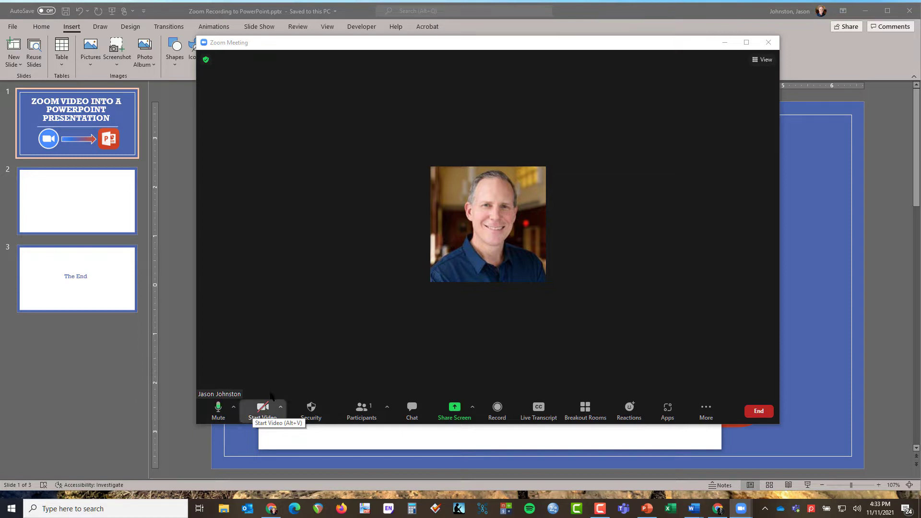
- Turn on the webcam and begin recording the meeting to this computer
{"action": "left_click", "coordinate": [262, 411]}
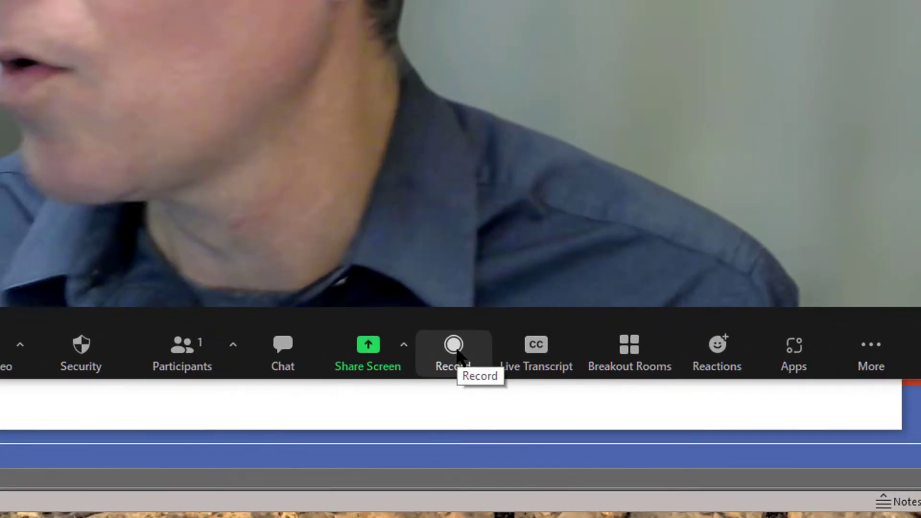
{"action": "left_click", "coordinate": [453, 352]}
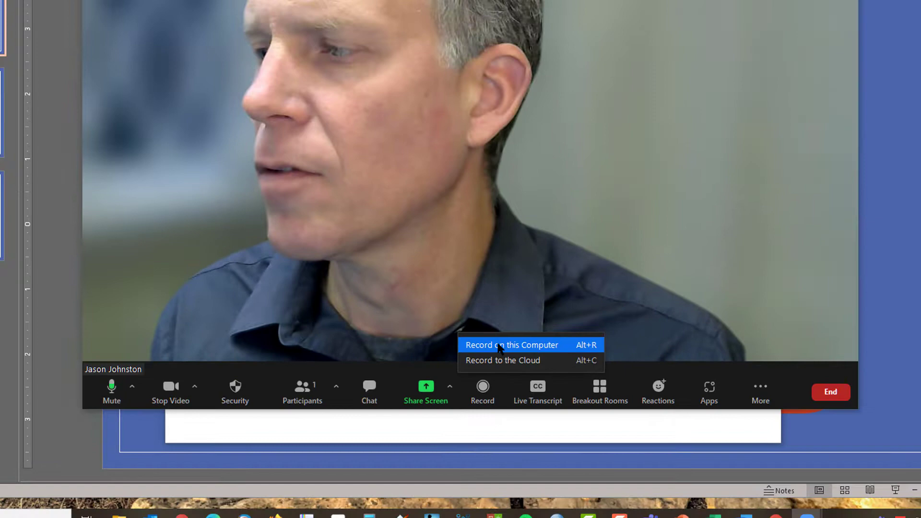
{"action": "left_click", "coordinate": [511, 345]}
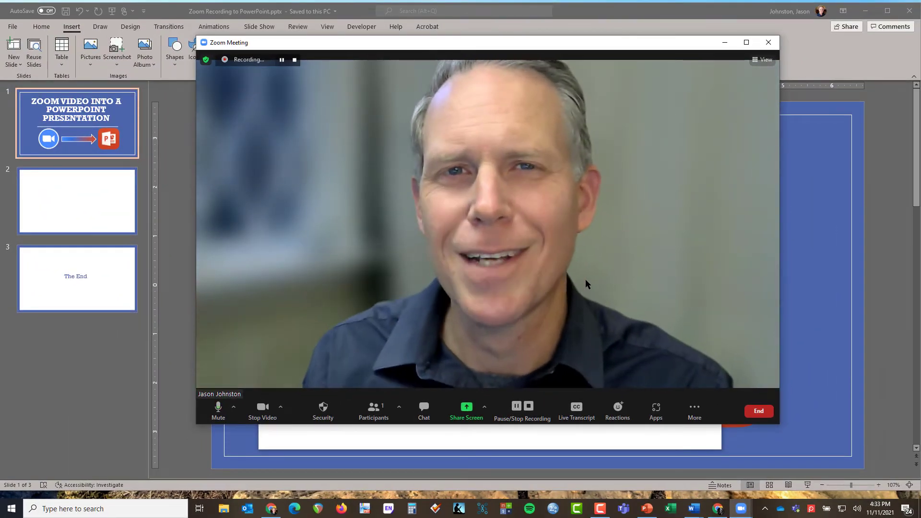
{"action": "mouse_move", "coordinate": [733, 418]}
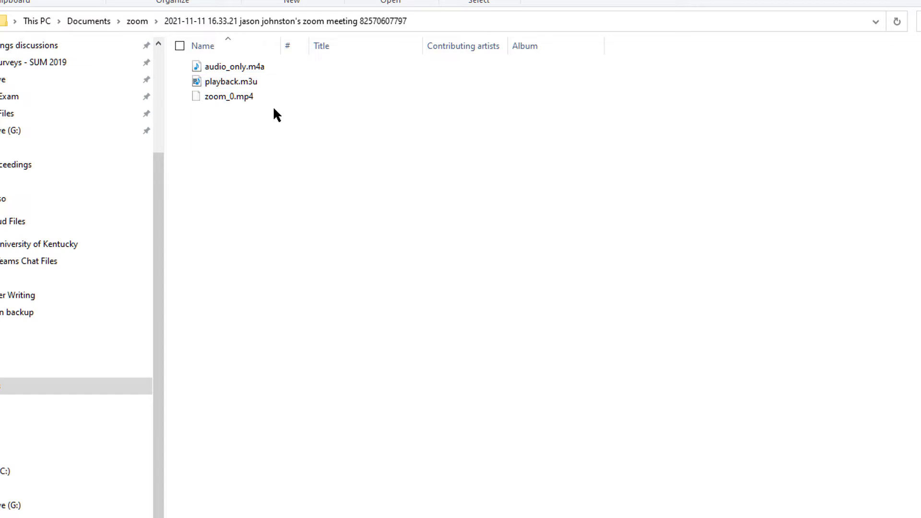
- Review the saved recording files (audio_only.m4a, playback.m3u, zoom_0.mp4) in File Explorer
{"action": "left_click", "coordinate": [228, 97]}
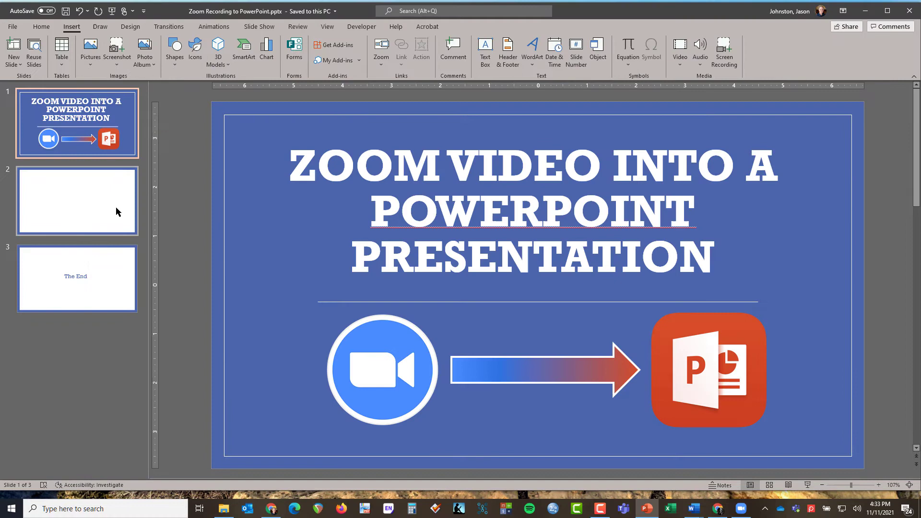
- Switch to blank slide 2 and begin inserting a video from this device
{"action": "left_click", "coordinate": [76, 201]}
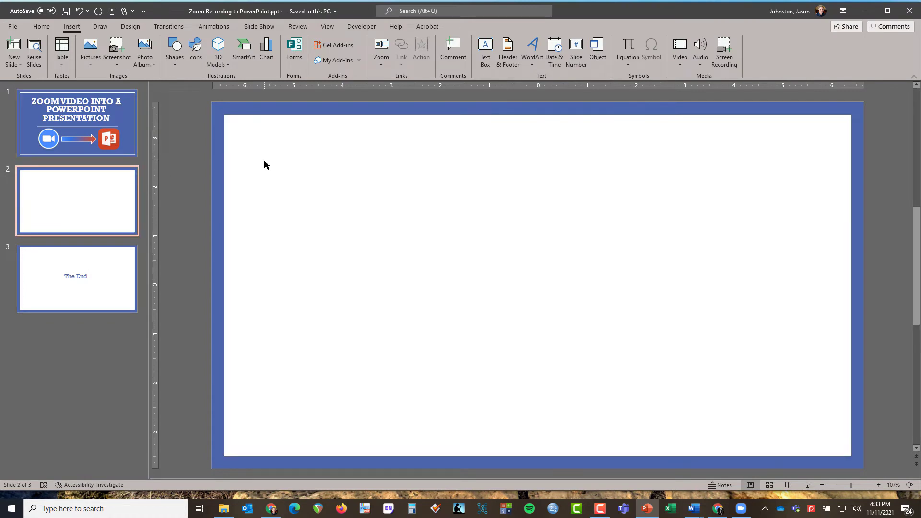
{"action": "mouse_move", "coordinate": [41, 27]}
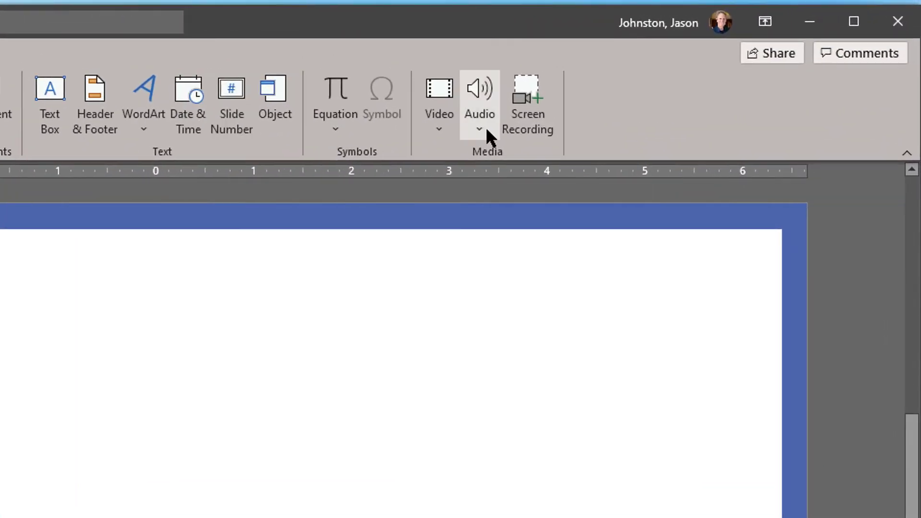
{"action": "left_click", "coordinate": [438, 102]}
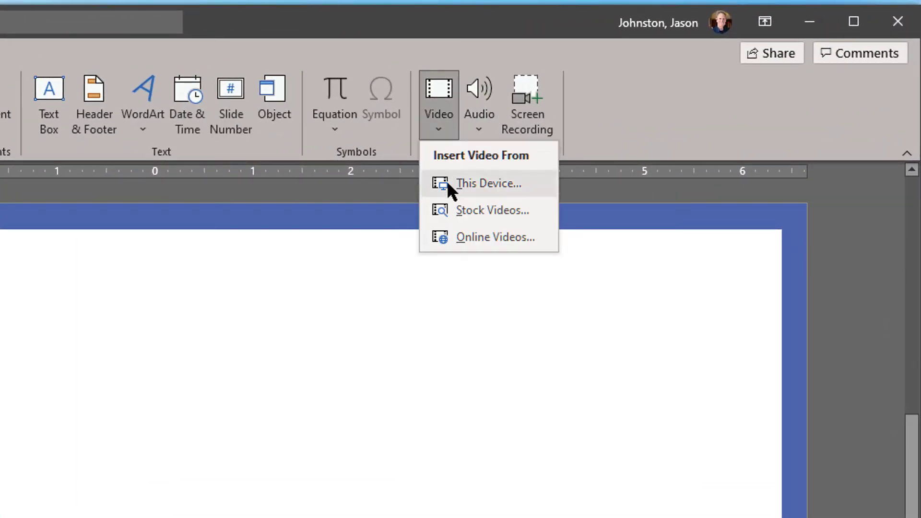
{"action": "left_click", "coordinate": [488, 183]}
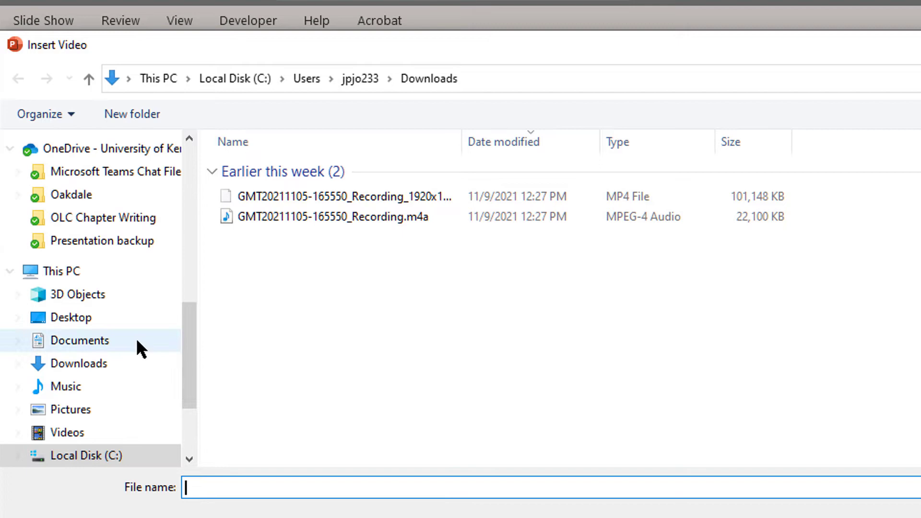
- Browse to Documents > Zoom and enter the newest 2021-11-11 meeting folder
{"action": "left_click", "coordinate": [79, 340]}
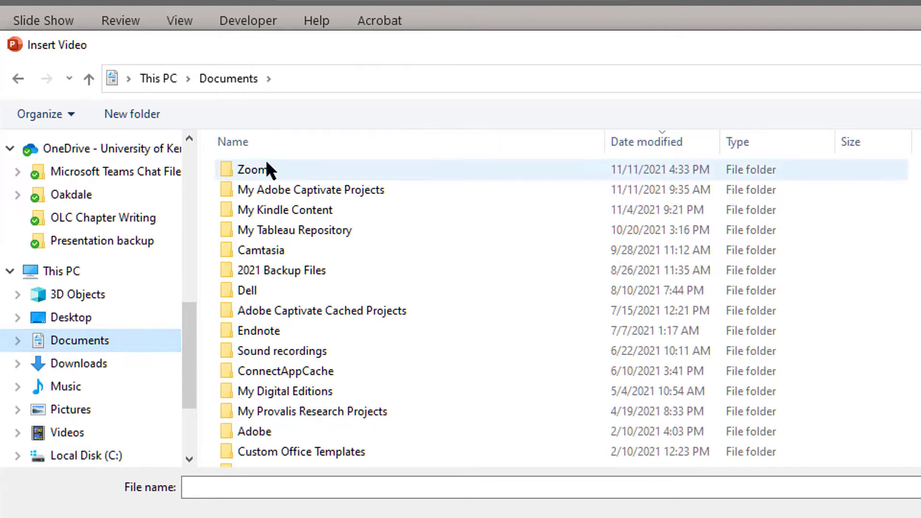
{"action": "double_click", "coordinate": [253, 170]}
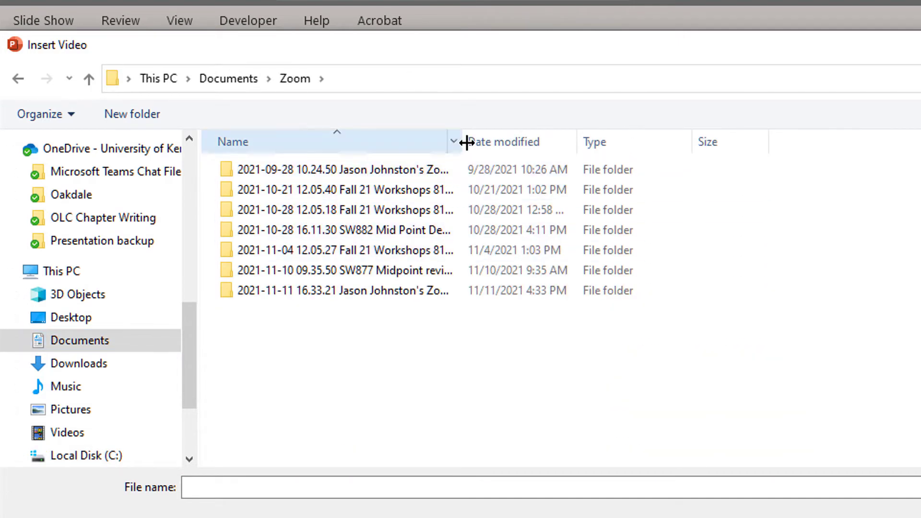
{"action": "left_click_drag", "start_coordinate": [461, 141], "coordinate": [591, 141]}
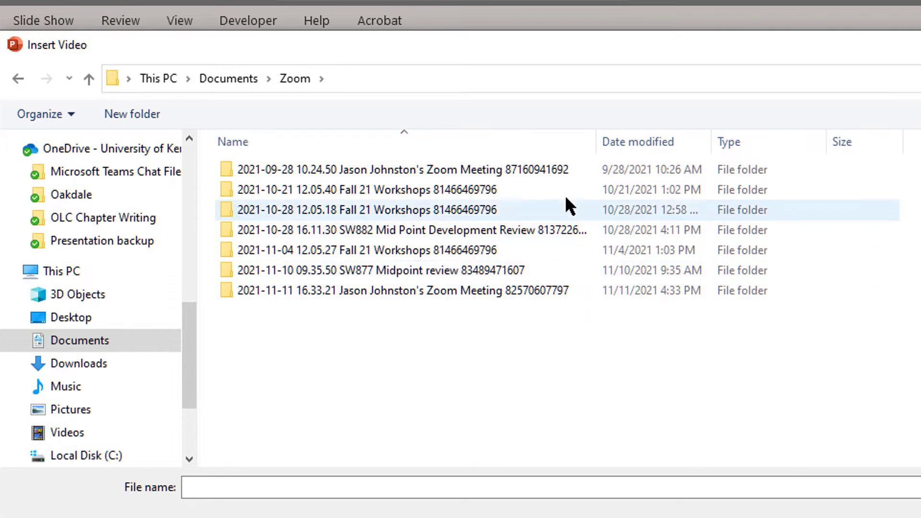
{"action": "left_click", "coordinate": [401, 290]}
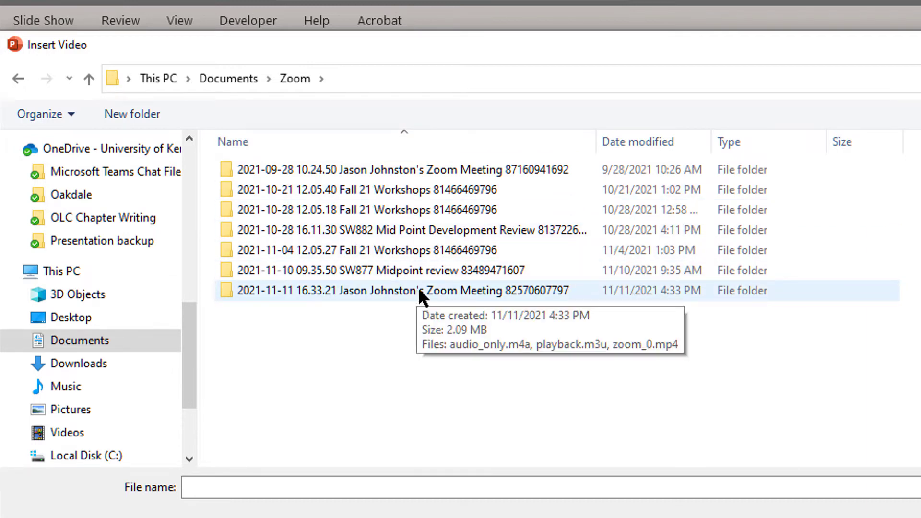
{"action": "double_click", "coordinate": [402, 290]}
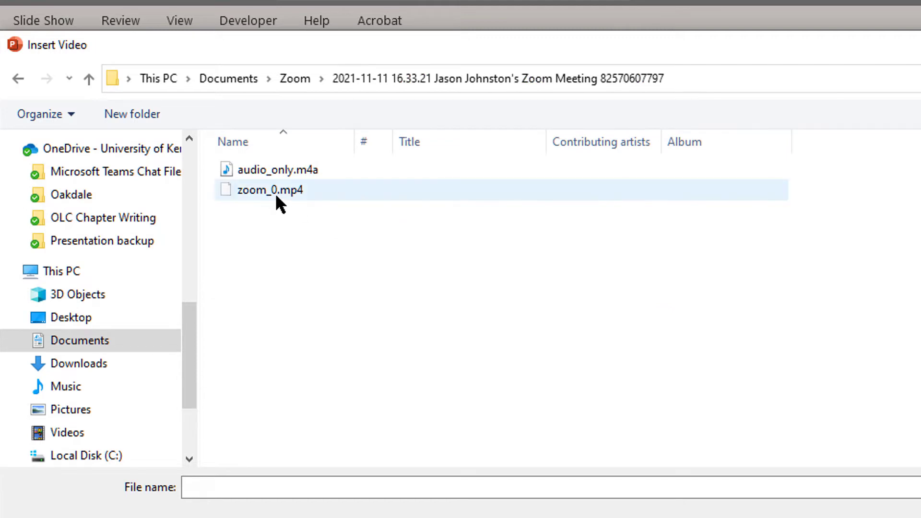
- Insert the recorded zoom_0.mp4 video onto slide 2
{"action": "left_click", "coordinate": [269, 189]}
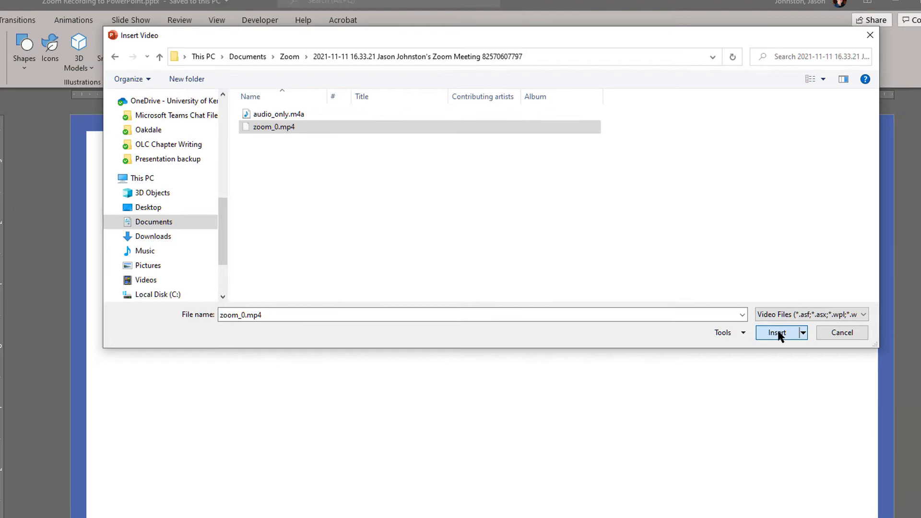
{"action": "left_click", "coordinate": [776, 332]}
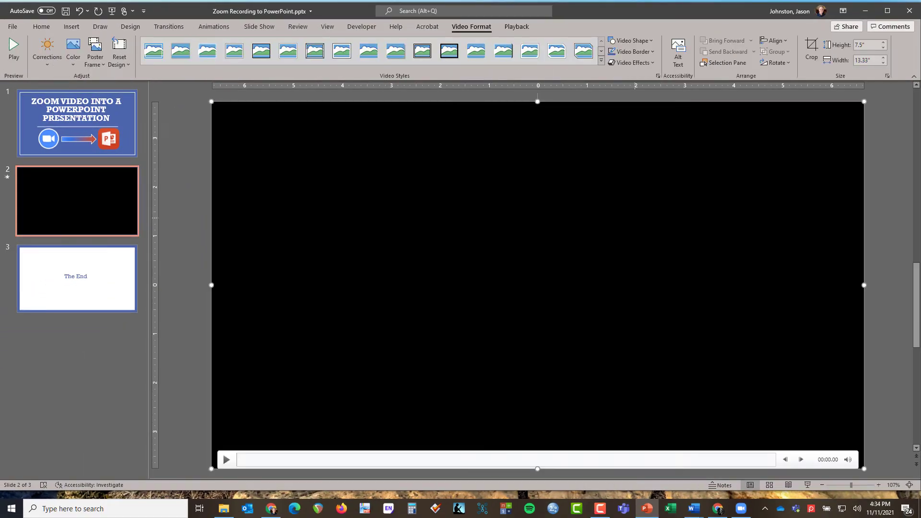
- Play the inserted video briefly to preview the recorded webcam footage
{"action": "left_click", "coordinate": [226, 459]}
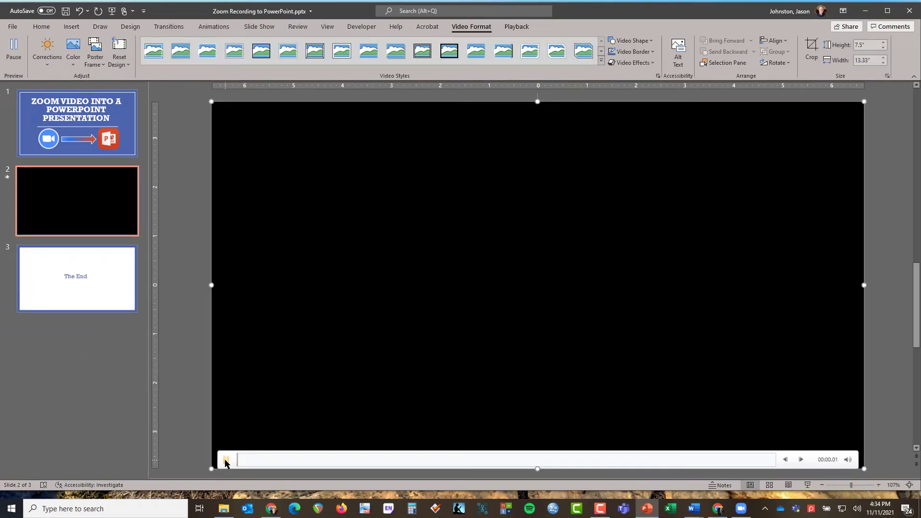
{"action": "left_click", "coordinate": [226, 459]}
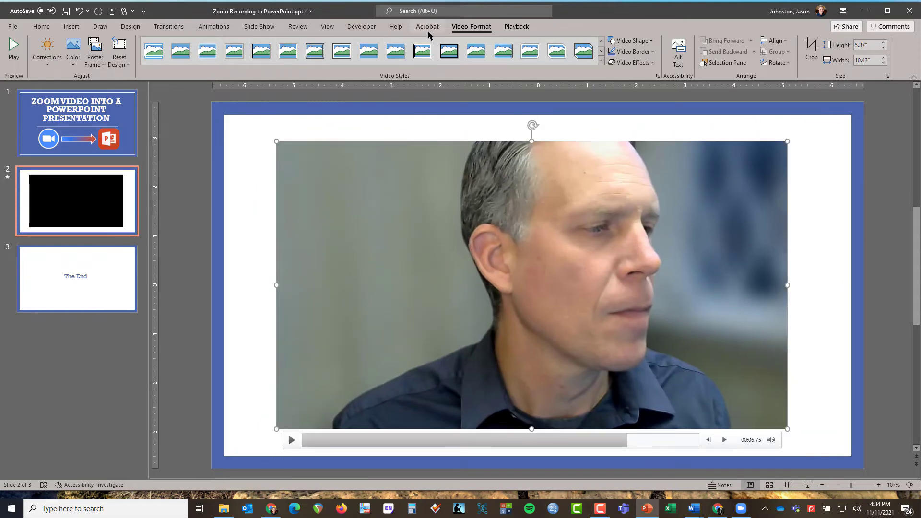
- Try a few Video Styles and settle on a simple thin framed look
{"action": "left_click", "coordinate": [314, 49]}
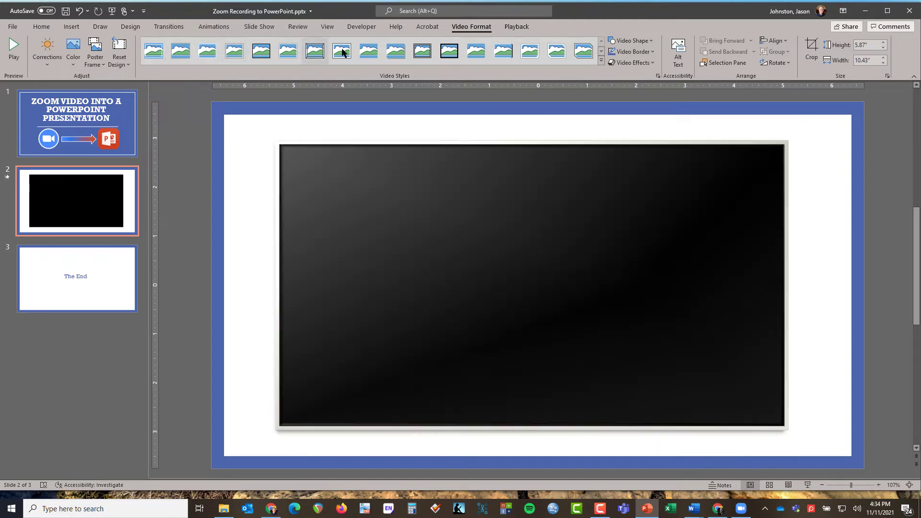
{"action": "left_click", "coordinate": [287, 50]}
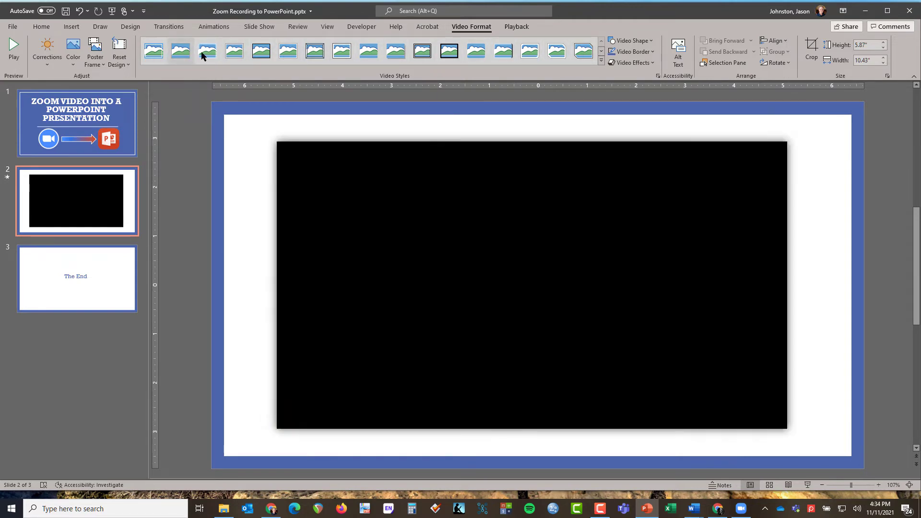
{"action": "left_click", "coordinate": [342, 51]}
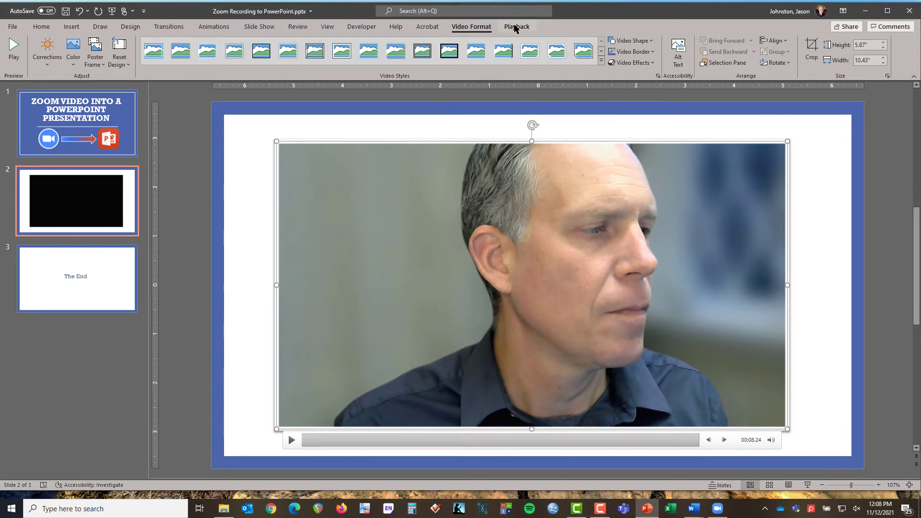
- Bring up the Trim Video window from the Playback settings
{"action": "left_click", "coordinate": [516, 27]}
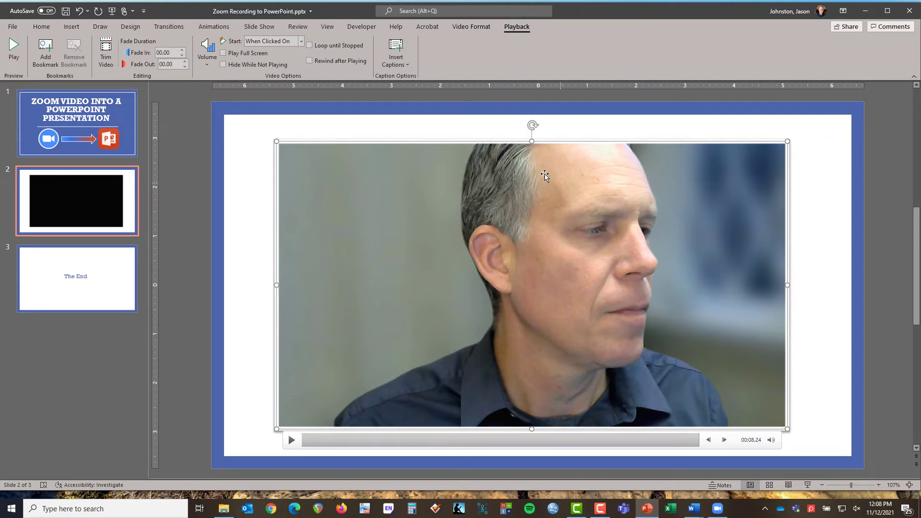
{"action": "mouse_move", "coordinate": [552, 189]}
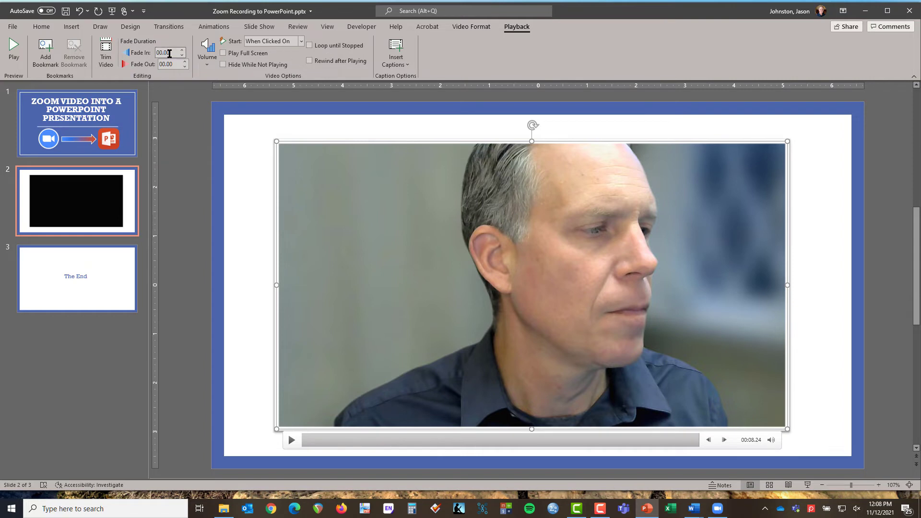
{"action": "mouse_move", "coordinate": [105, 53]}
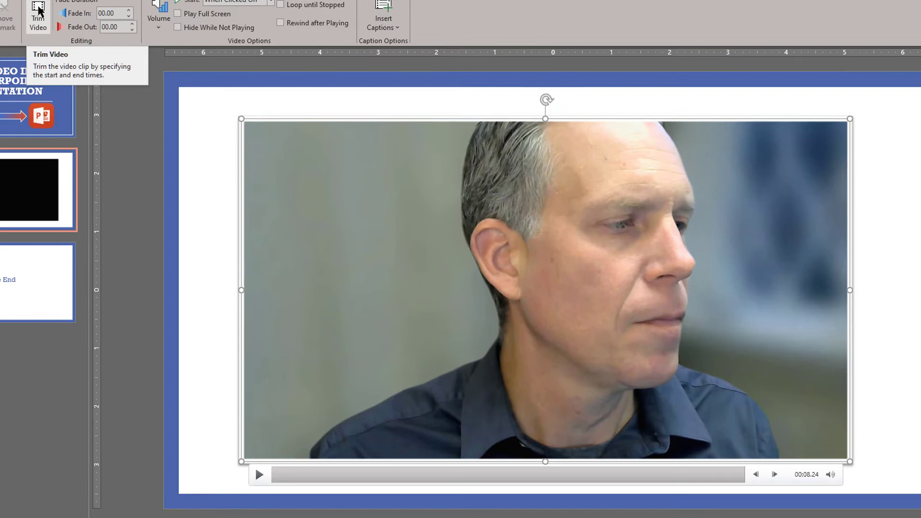
{"action": "left_click", "coordinate": [38, 18]}
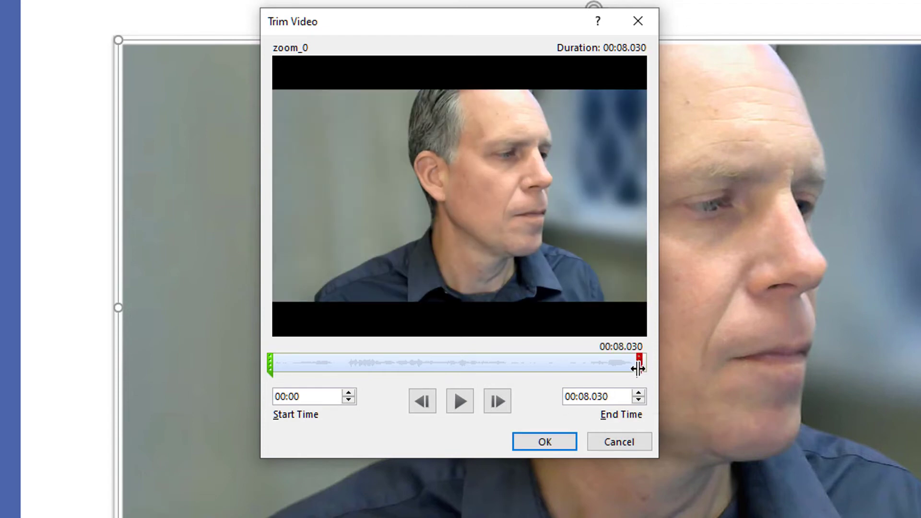
- Move the end marker so the clip finishes at about 00:06.385
{"action": "left_click_drag", "start_coordinate": [638, 367], "coordinate": [630, 367]}
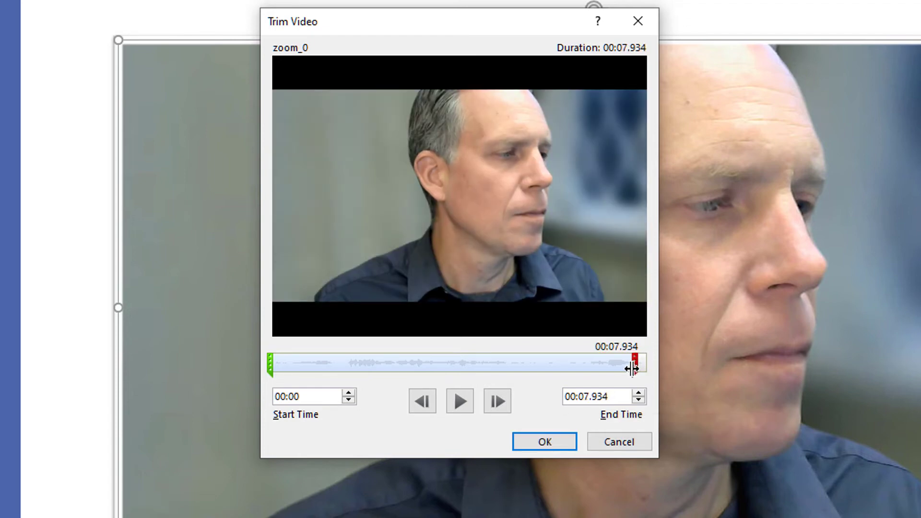
{"action": "left_click_drag", "start_coordinate": [634, 369], "coordinate": [596, 369]}
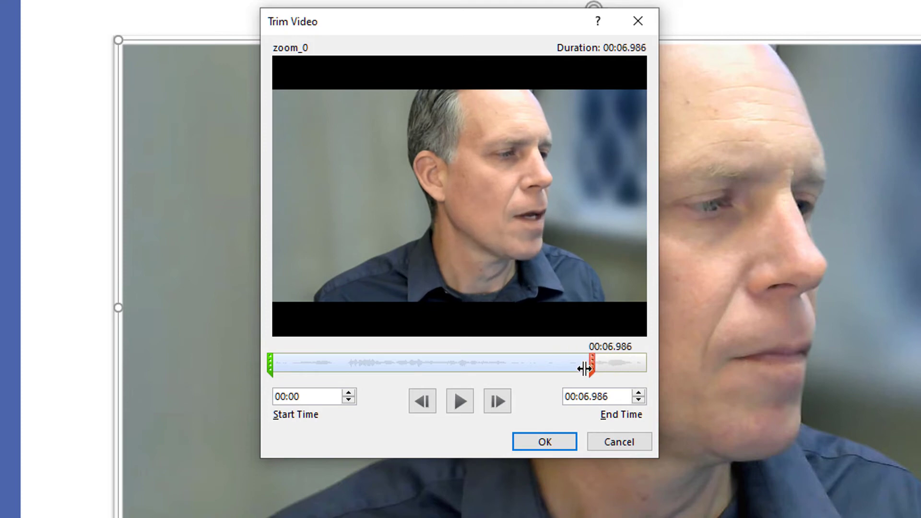
{"action": "left_click_drag", "start_coordinate": [593, 364], "coordinate": [564, 364]}
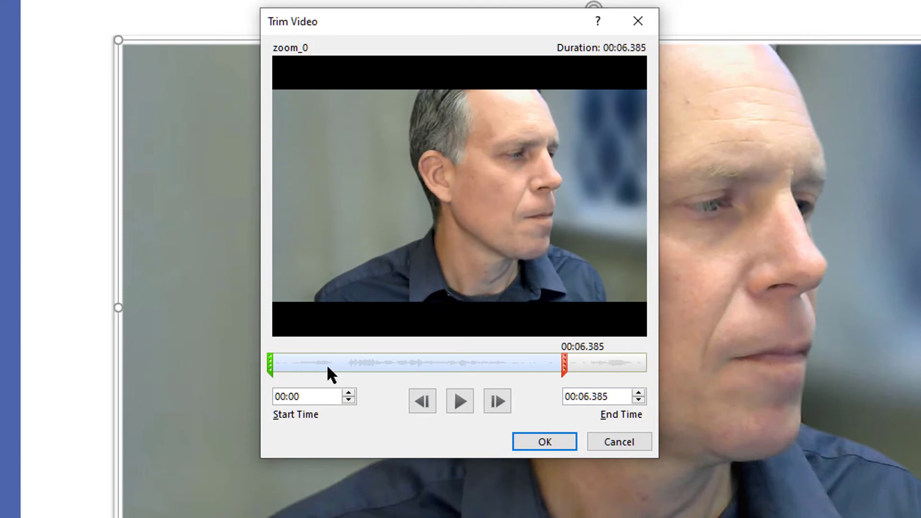
- Move the start marker to about 00:01.589 and confirm the trim
{"action": "left_click_drag", "start_coordinate": [267, 362], "coordinate": [281, 363]}
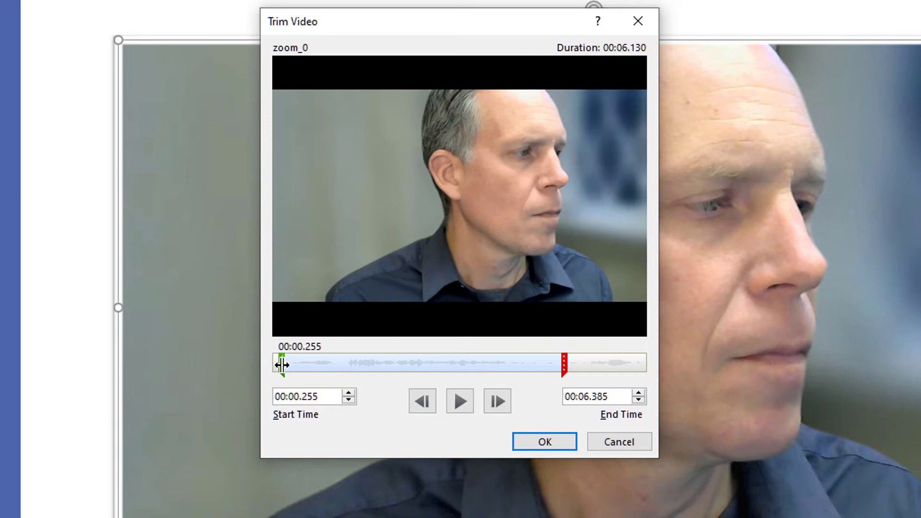
{"action": "left_click_drag", "start_coordinate": [280, 364], "coordinate": [301, 364]}
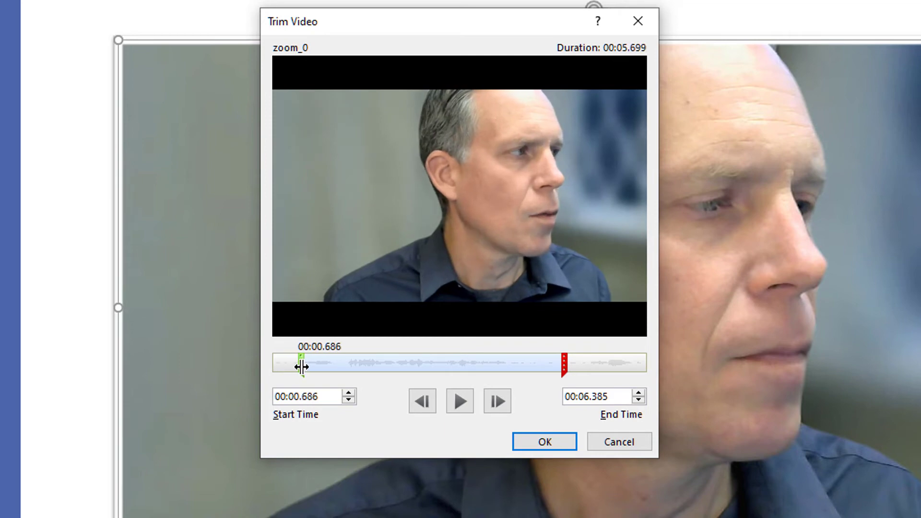
{"action": "left_click_drag", "start_coordinate": [299, 361], "coordinate": [343, 361]}
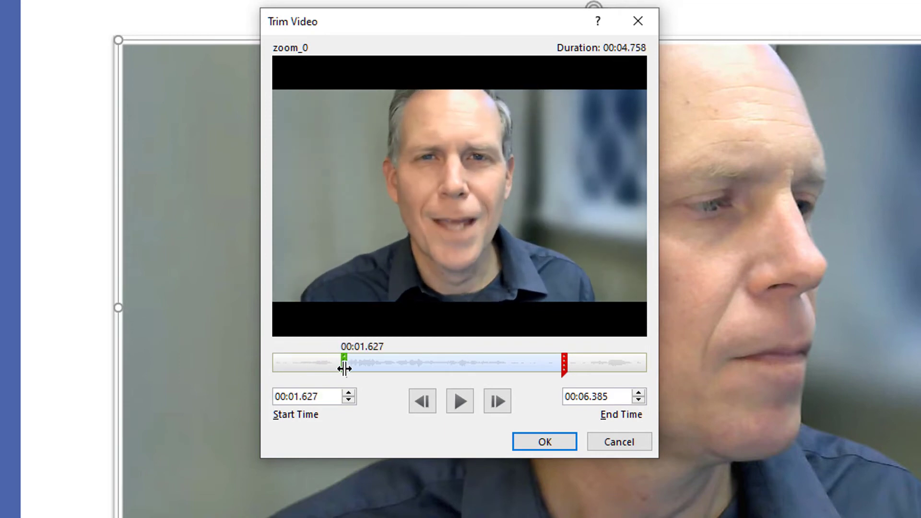
{"action": "left_click_drag", "start_coordinate": [344, 358], "coordinate": [342, 359]}
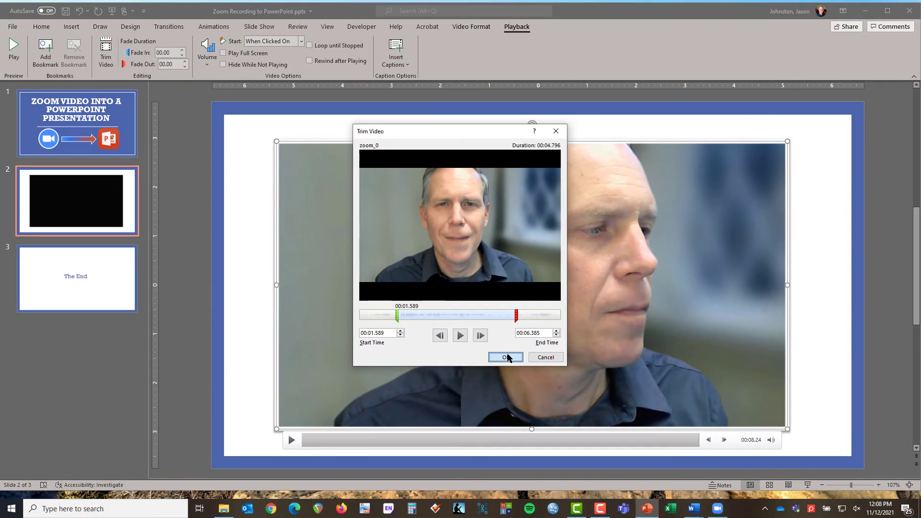
{"action": "left_click", "coordinate": [504, 357]}
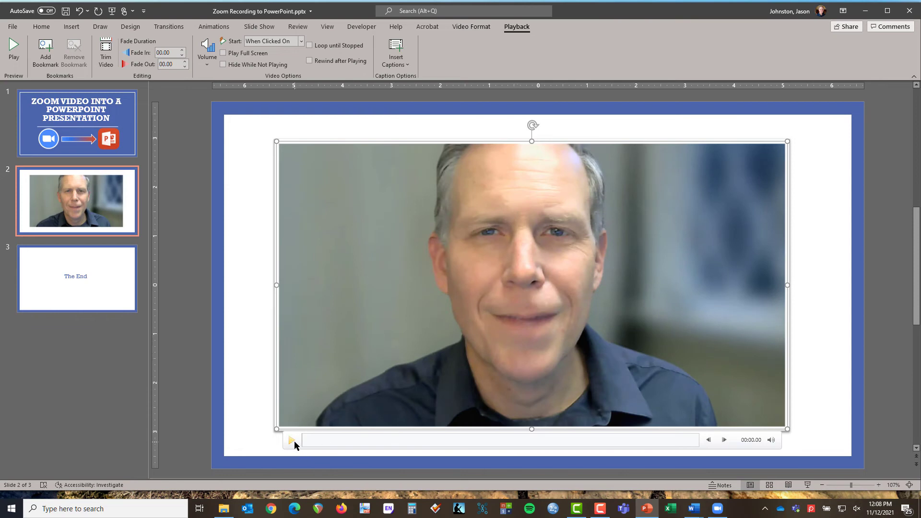
{"action": "left_click", "coordinate": [292, 440]}
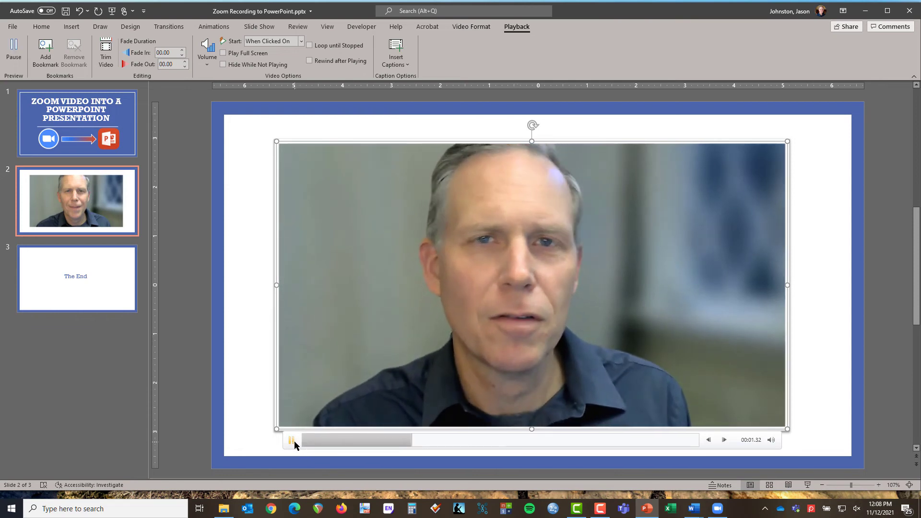
{"action": "left_click", "coordinate": [290, 439]}
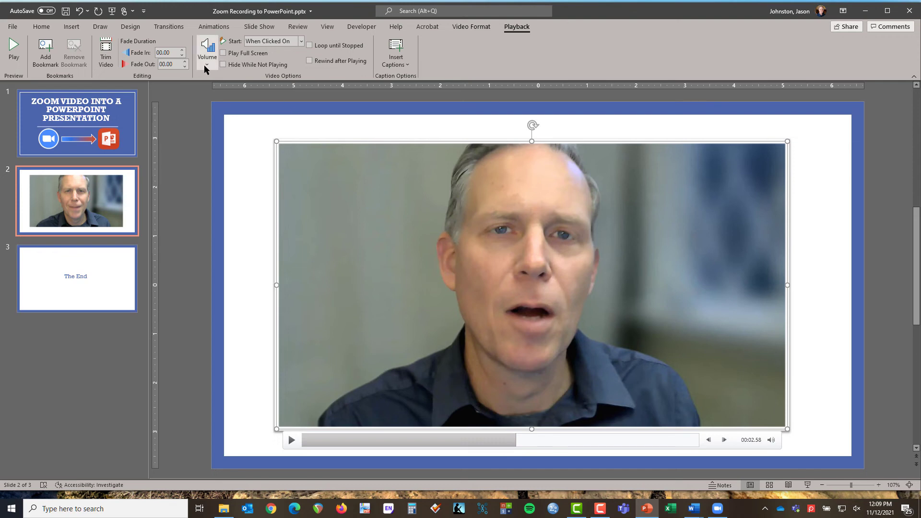
{"action": "left_click", "coordinate": [206, 50]}
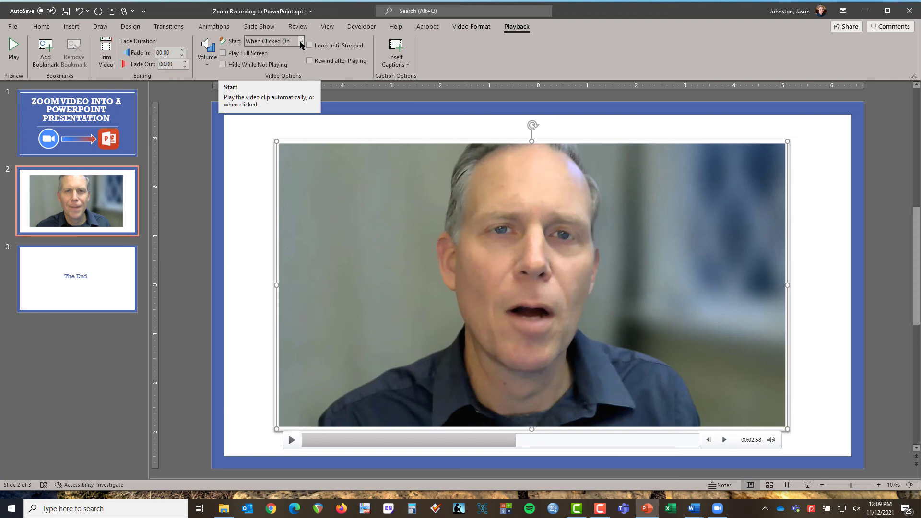
{"action": "left_click", "coordinate": [301, 41]}
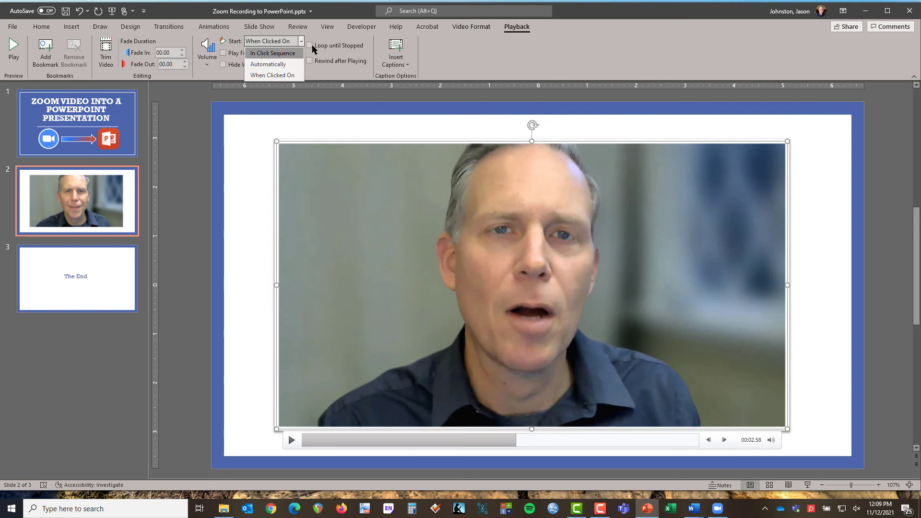
{"action": "left_click", "coordinate": [268, 75]}
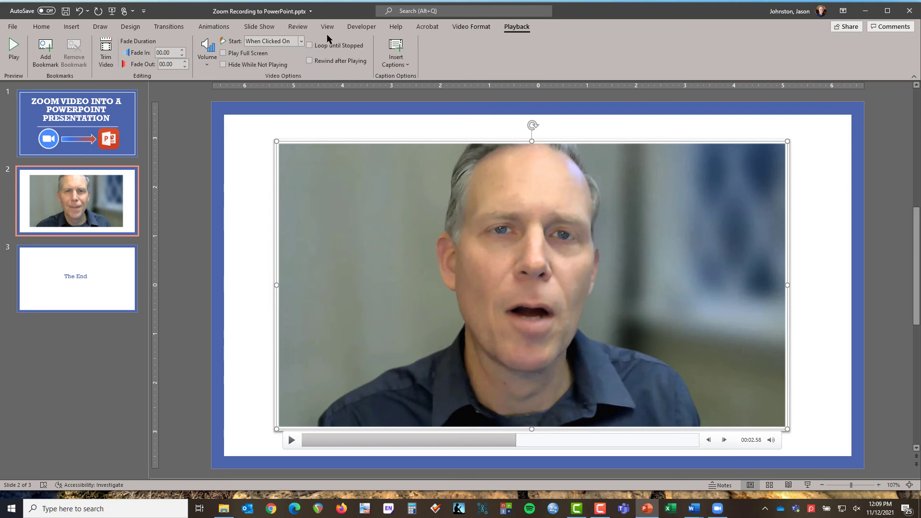